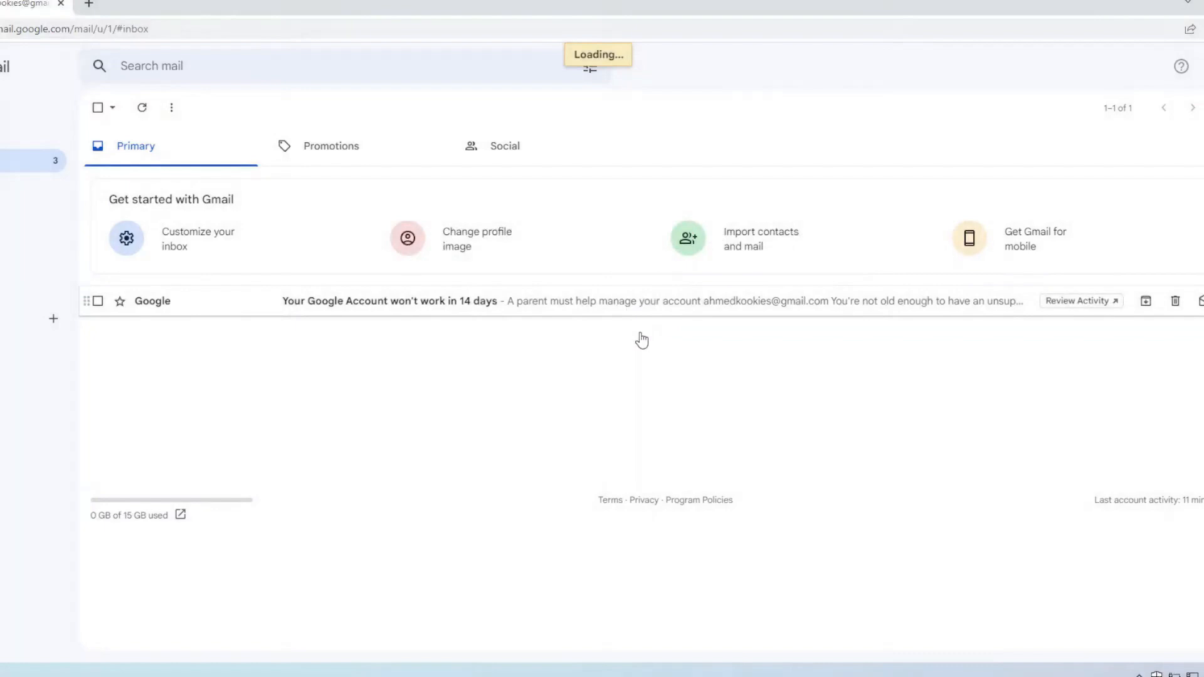
- From the account-stopping-work email, reach the account options with 'Correct my birthday' chosen
click(390, 300)
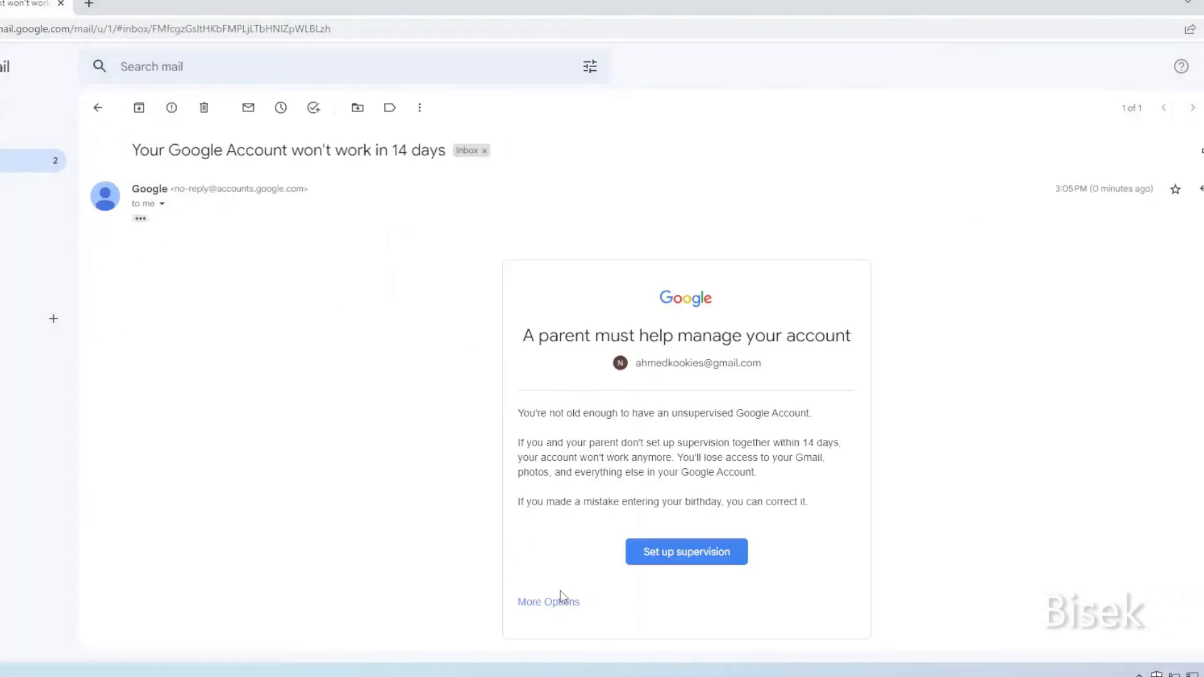
click(685, 552)
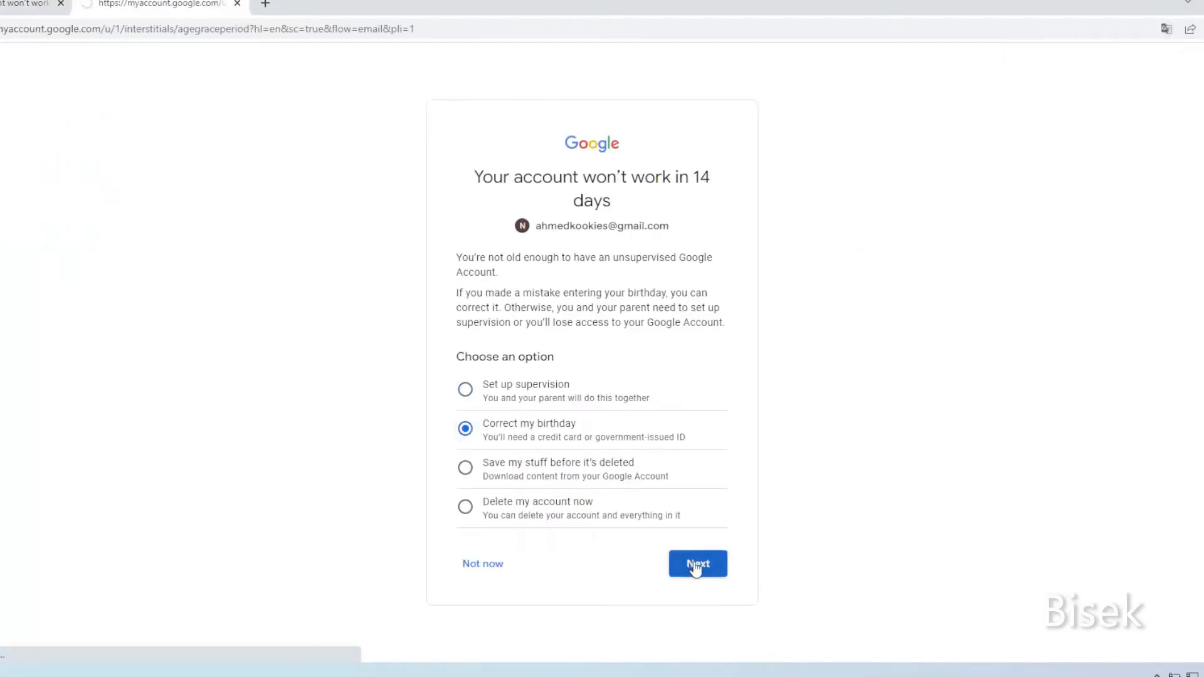
- Enter the new date of birth July 13 and submit it to reach the age-verification choice
click(697, 564)
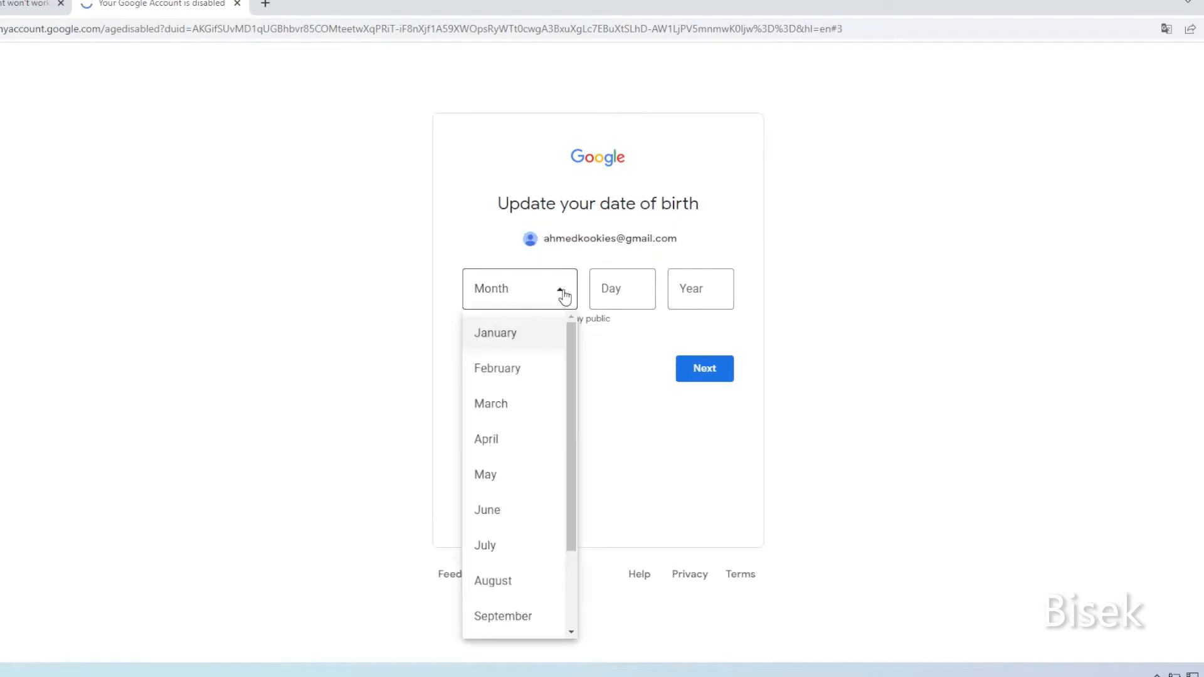
text(199)
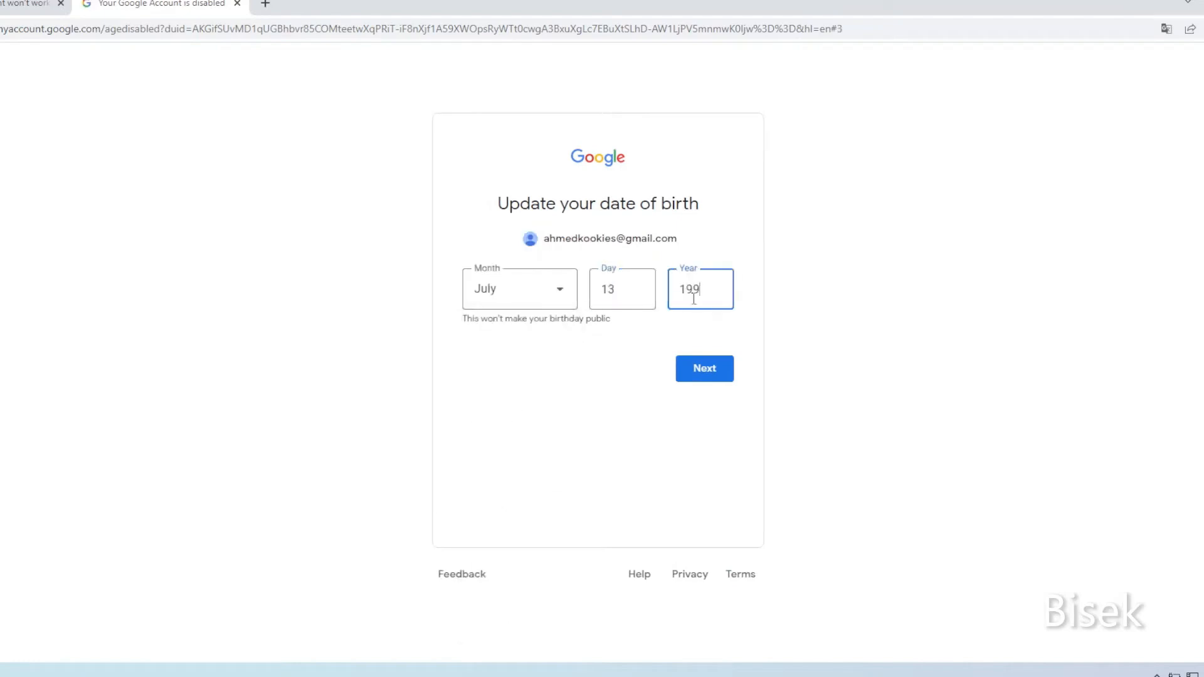
click(703, 368)
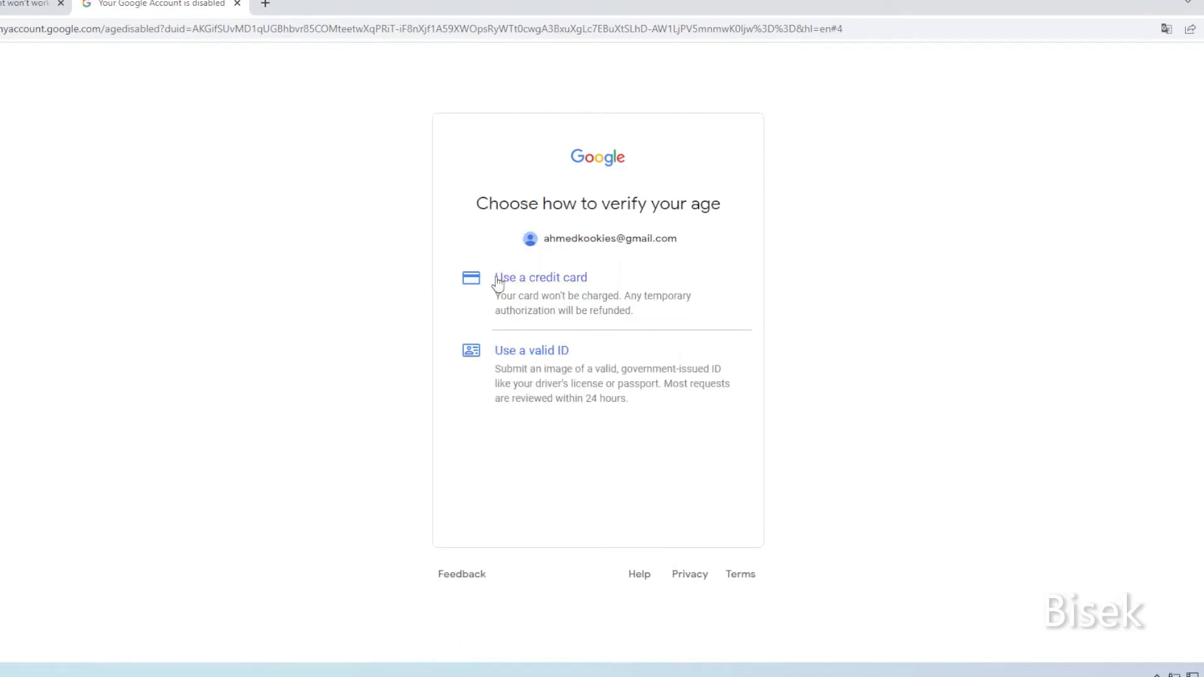
click(539, 277)
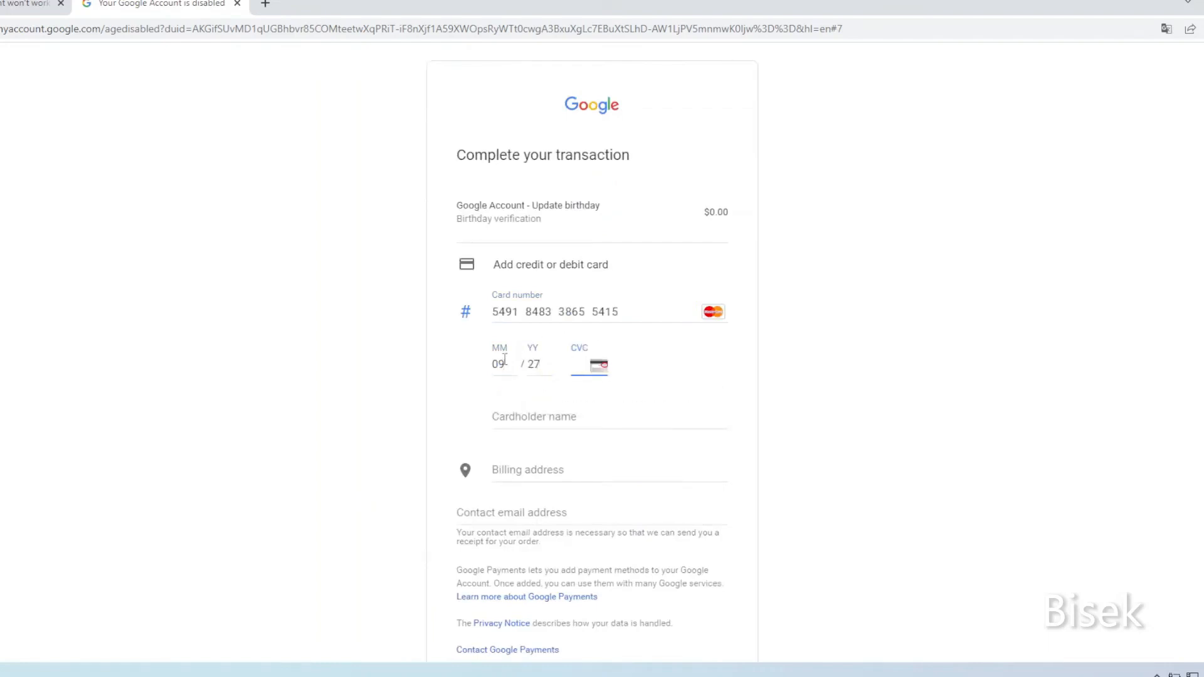
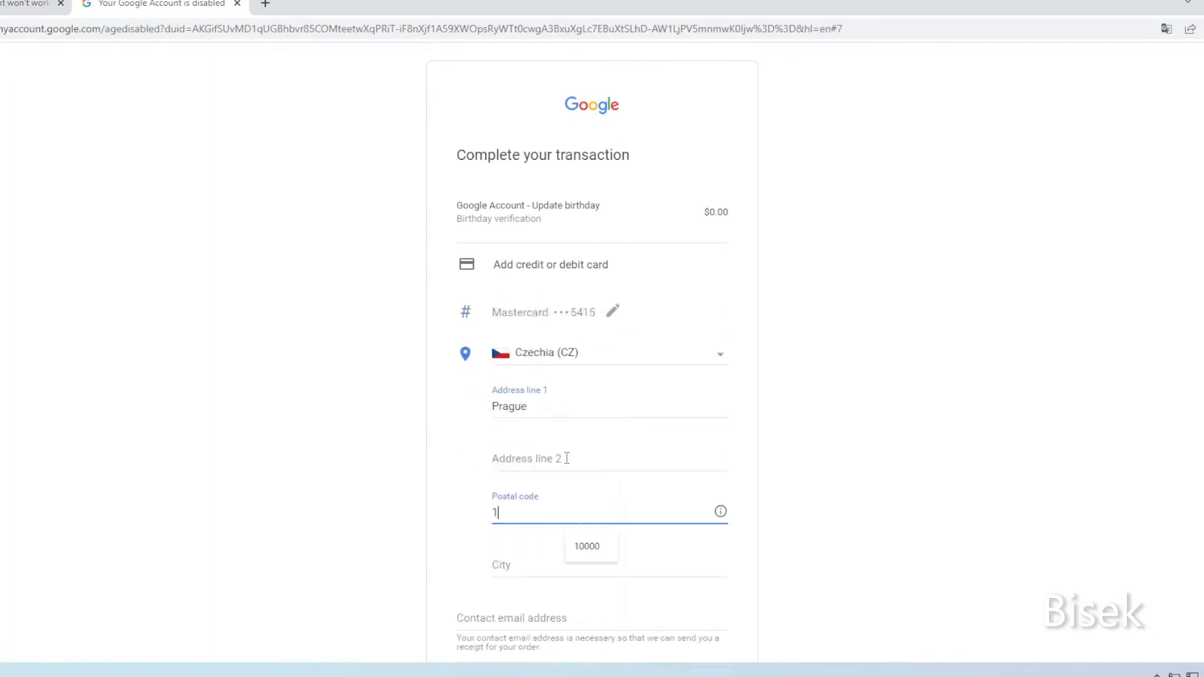
- Finish the billing address with postal code 10000, city Prague, and start the contact email 'ahm'
click(587, 546)
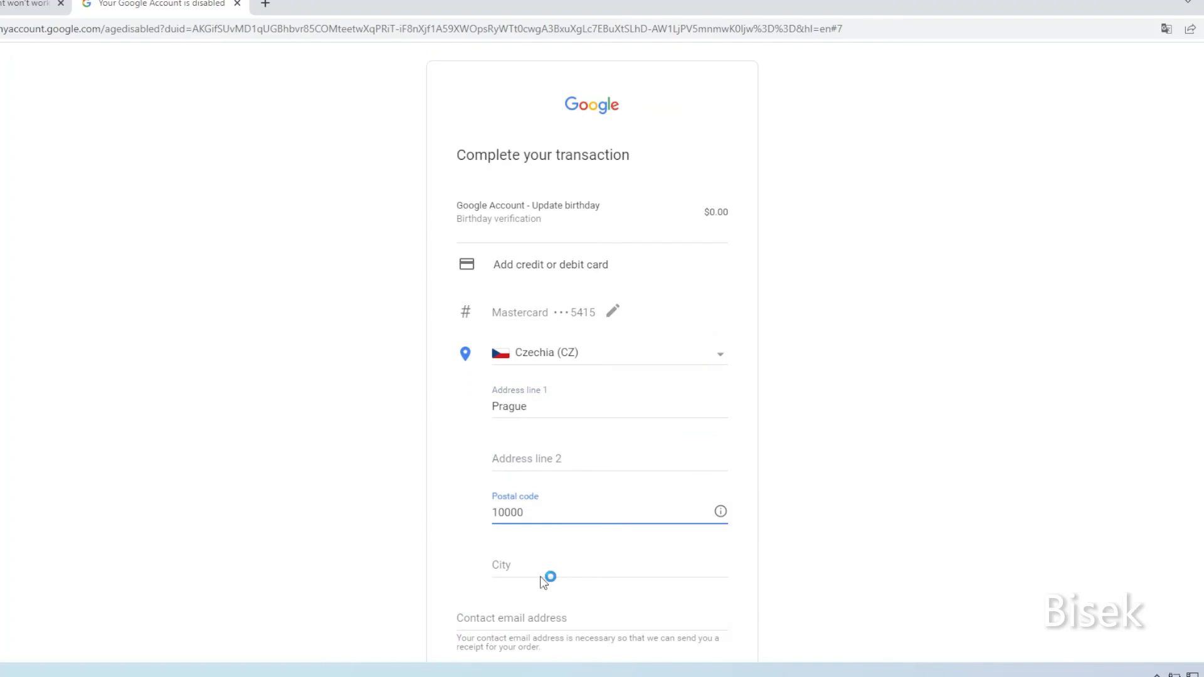
text(Prague)
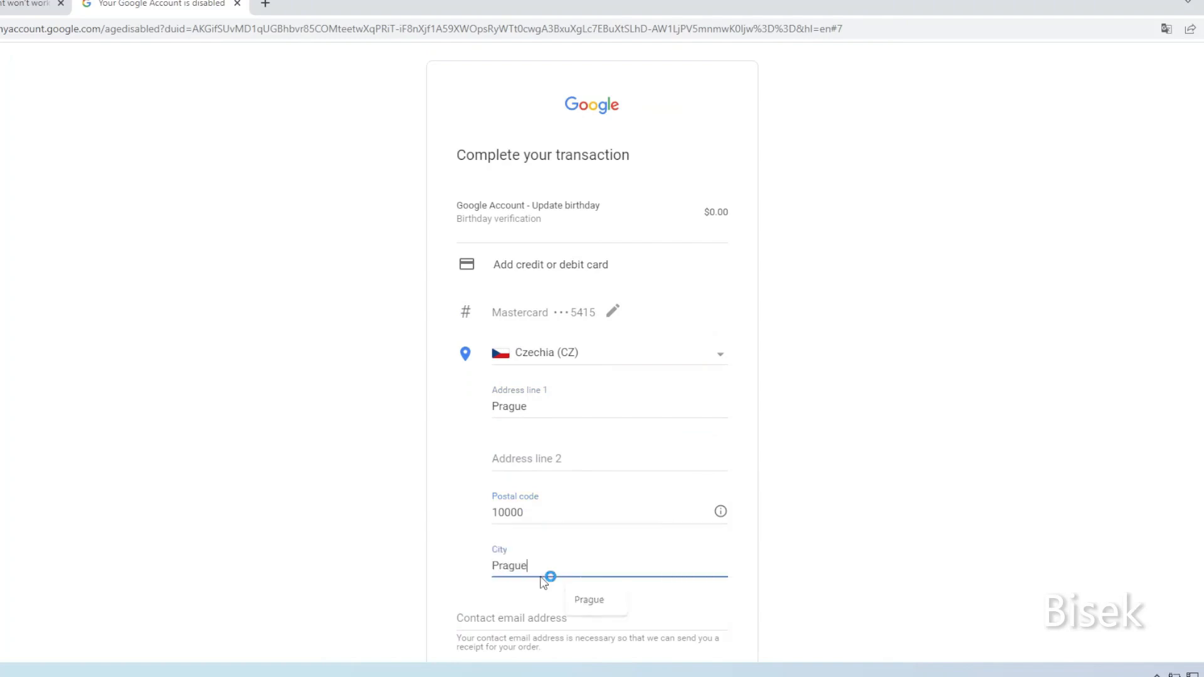
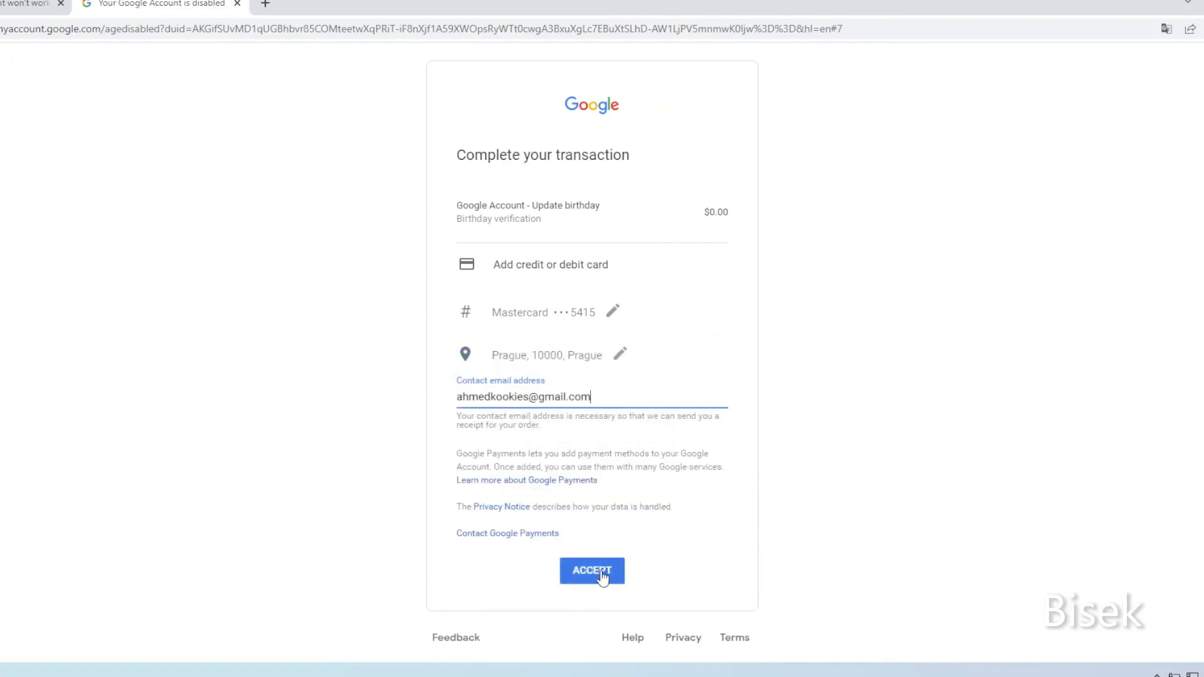
- Accept the transaction so the Thank you birthday-update confirmation appears
click(590, 571)
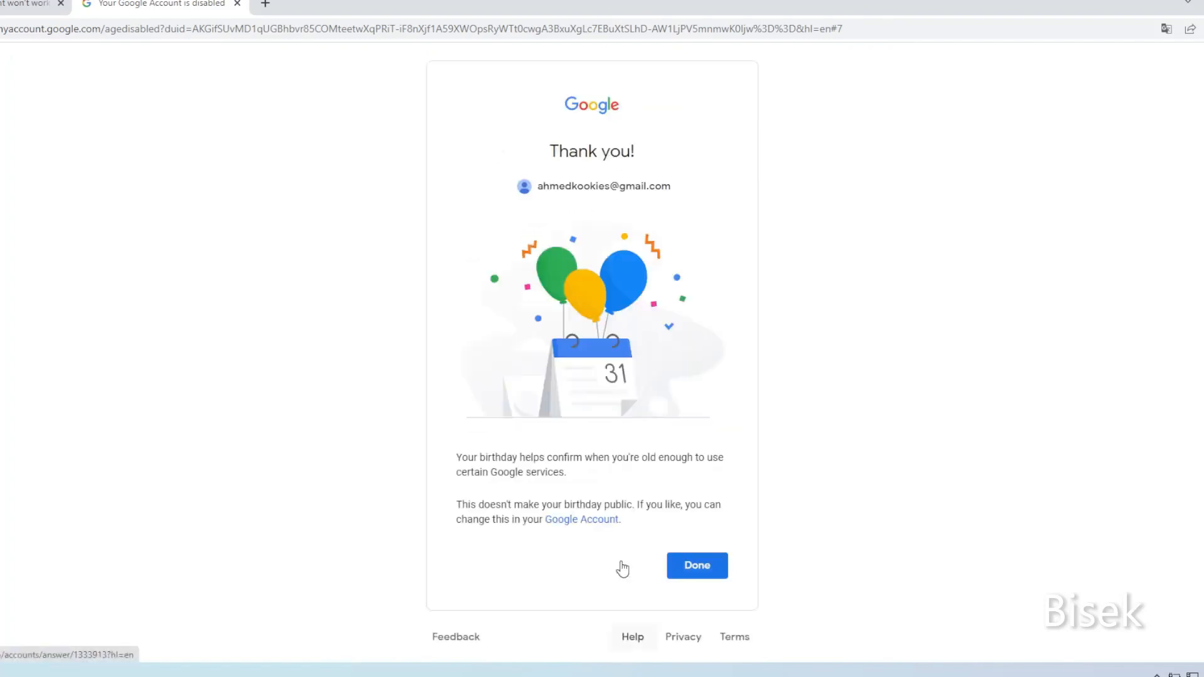
mouse_move(566, 202)
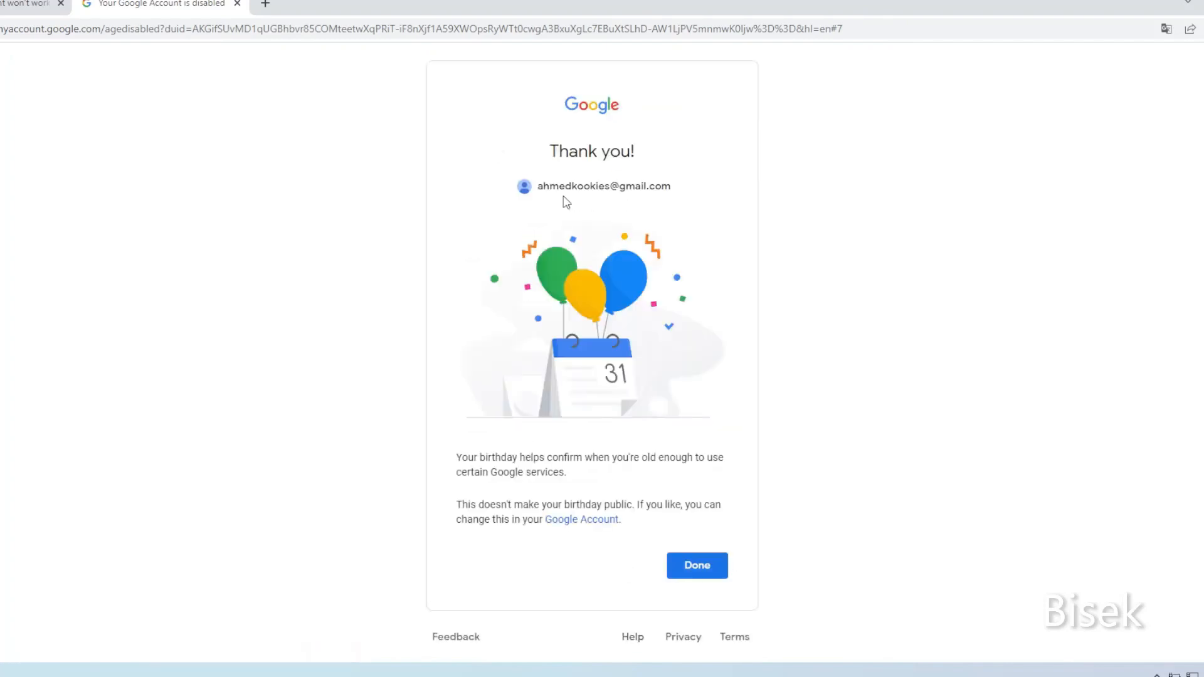
mouse_move(430, 248)
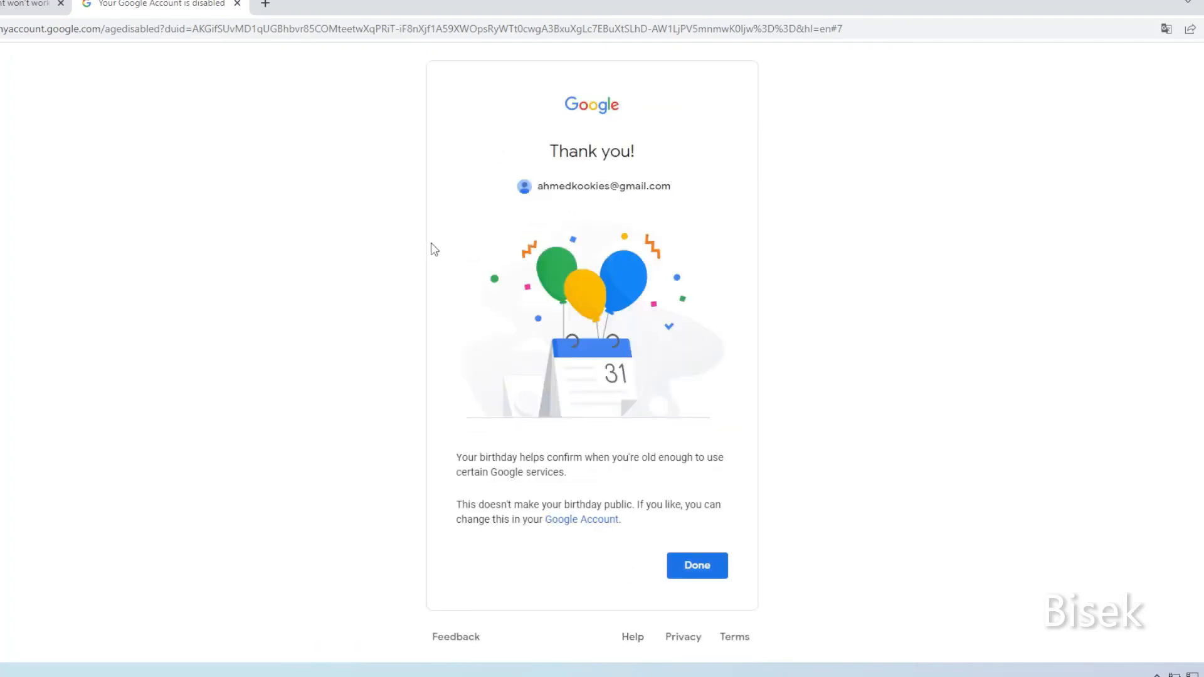